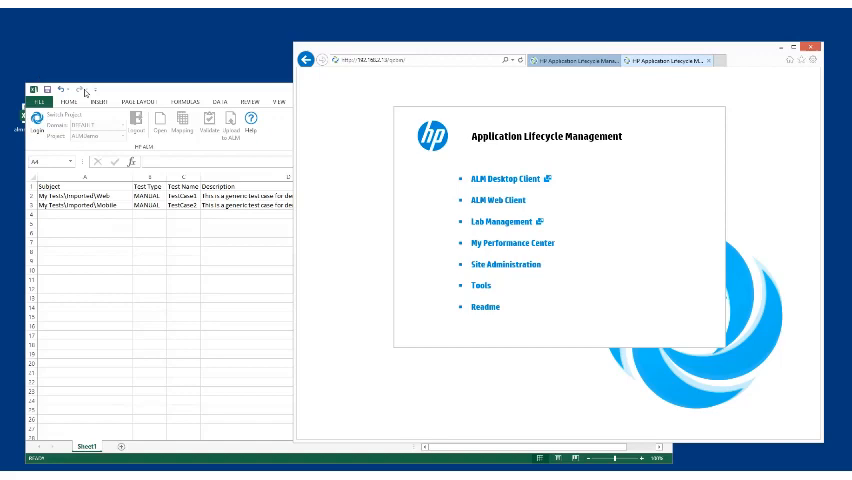
{"action": "mouse_move", "coordinate": [276, 130]}
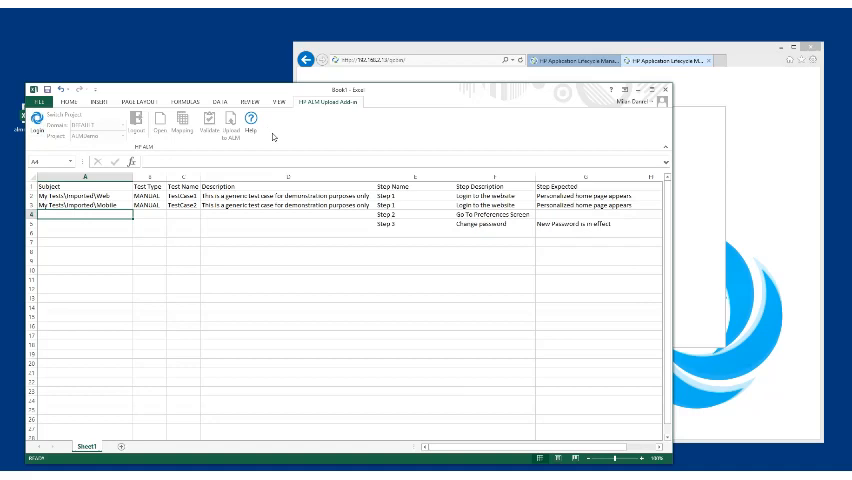
{"action": "mouse_move", "coordinate": [356, 108]}
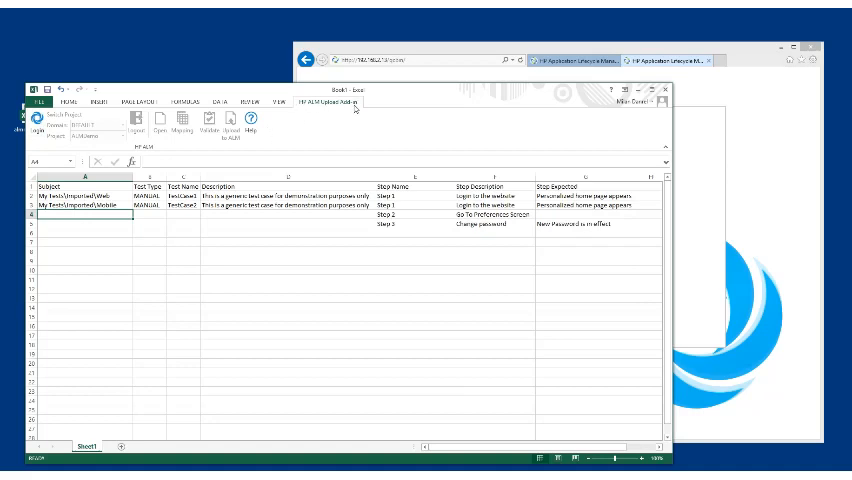
{"action": "mouse_move", "coordinate": [356, 108]}
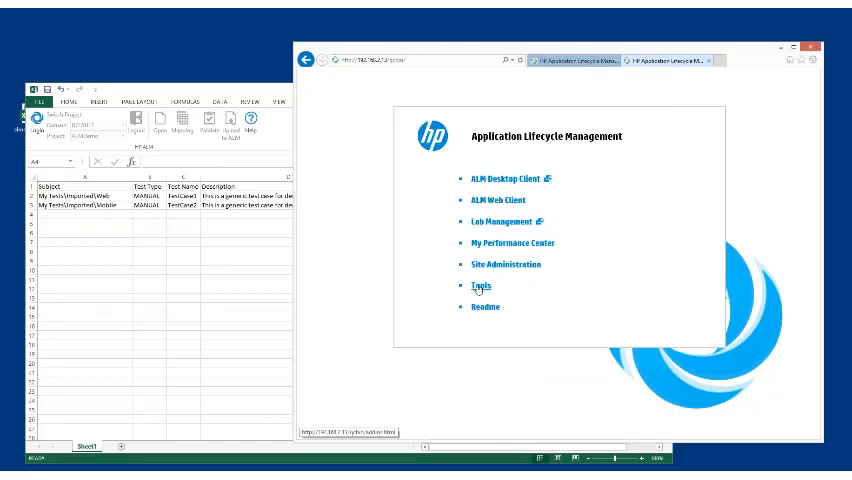
Navigate via Tools and Add-ins to the Microsoft Excel Add-in download page
{"action": "left_click", "coordinate": [482, 284]}
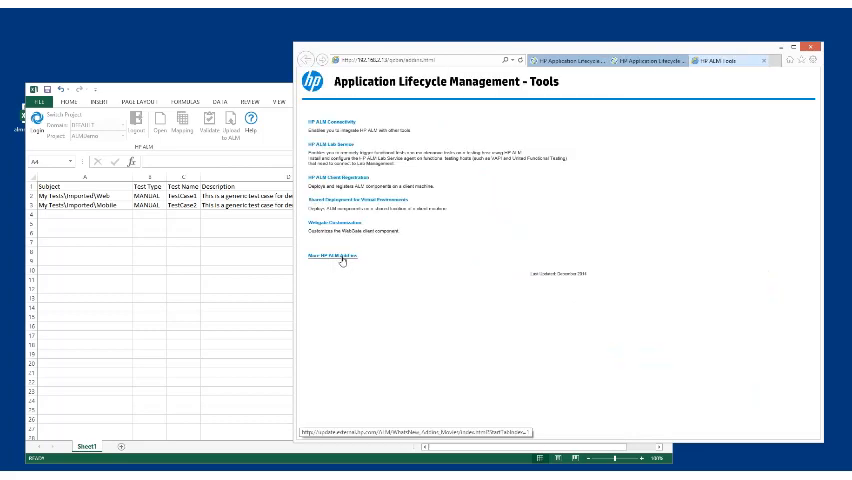
{"action": "left_click", "coordinate": [332, 256]}
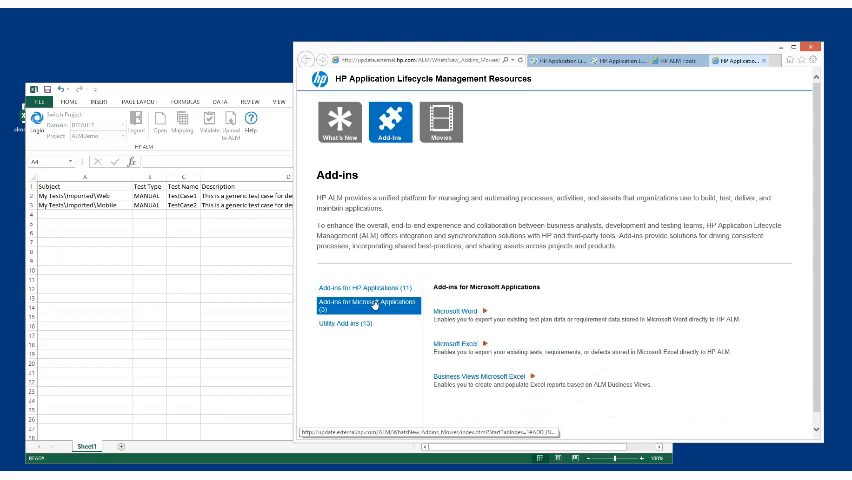
{"action": "left_click", "coordinate": [462, 344]}
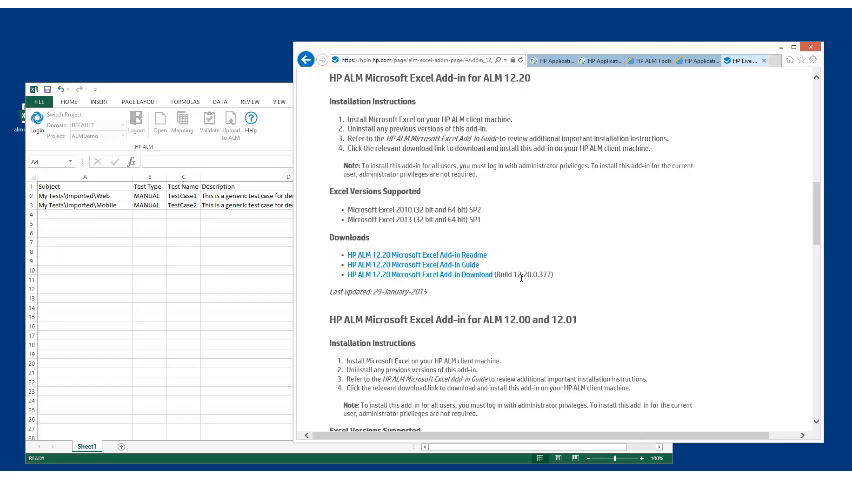
{"action": "mouse_move", "coordinate": [476, 284]}
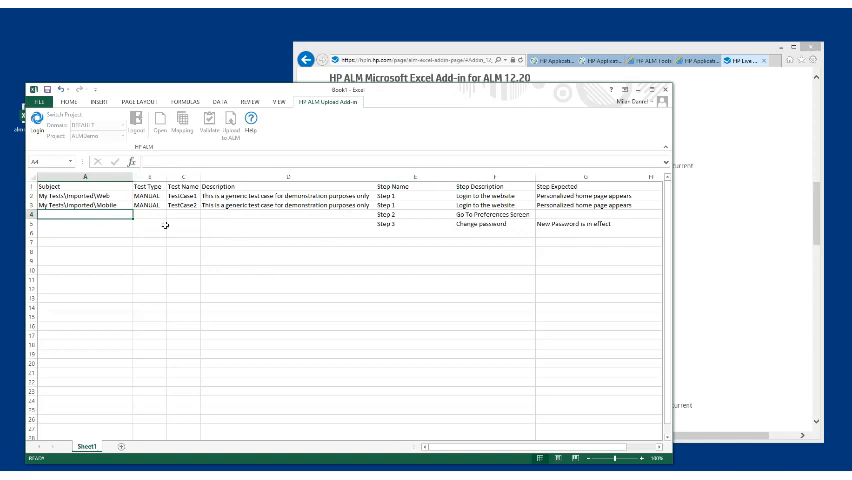
{"action": "mouse_move", "coordinate": [476, 236]}
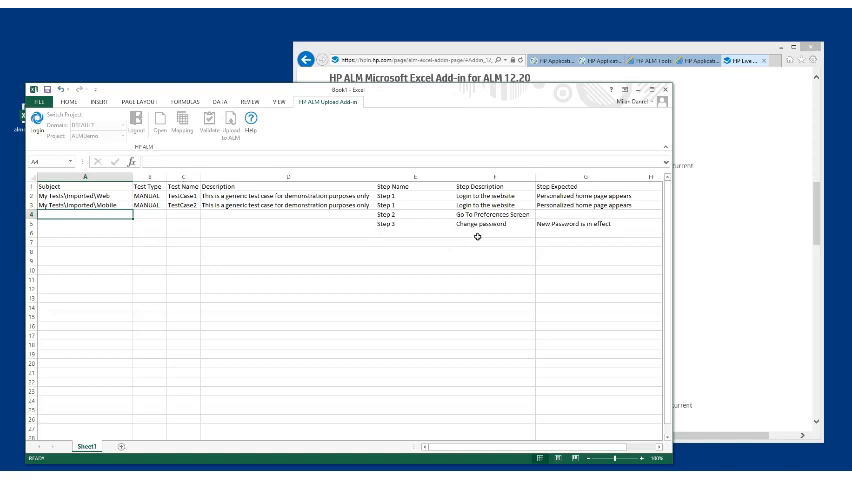
{"action": "mouse_move", "coordinate": [300, 246]}
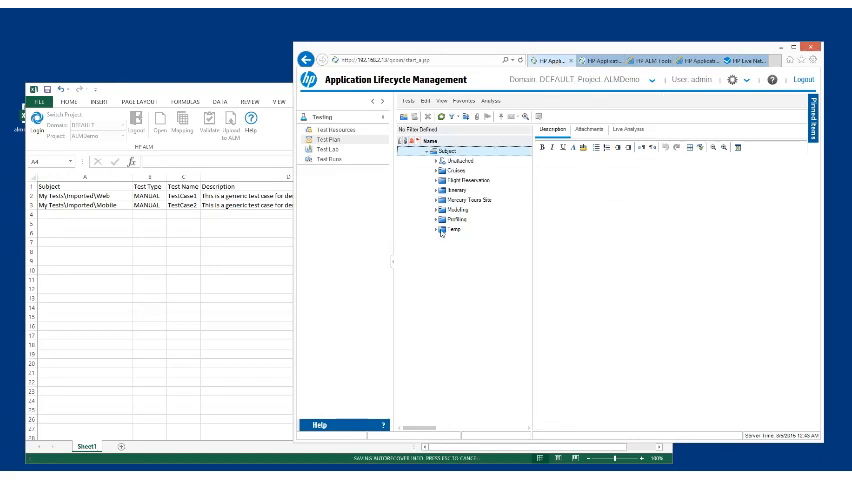
Expand a Test Plan folder and show an existing test's details
{"action": "left_click", "coordinate": [440, 188]}
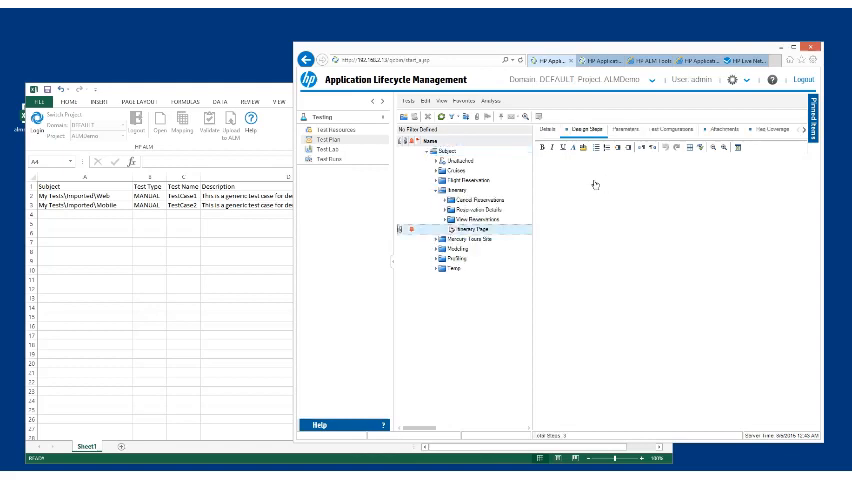
{"action": "left_click", "coordinate": [472, 228]}
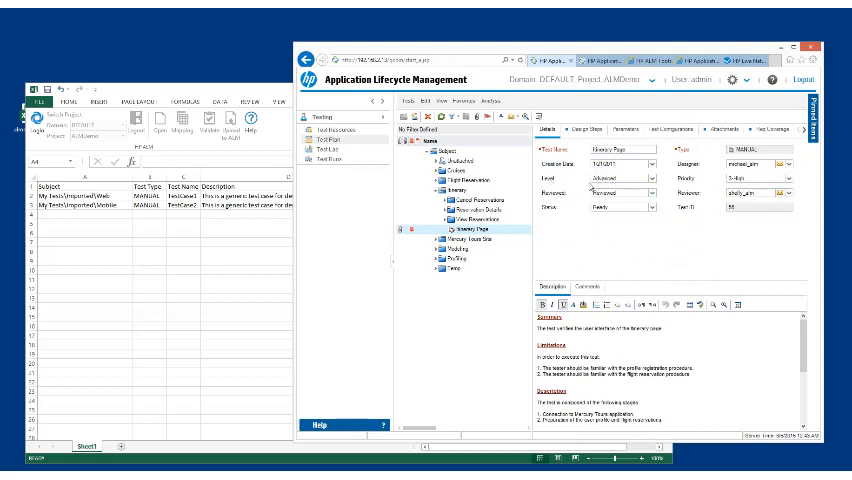
{"action": "mouse_move", "coordinate": [698, 248]}
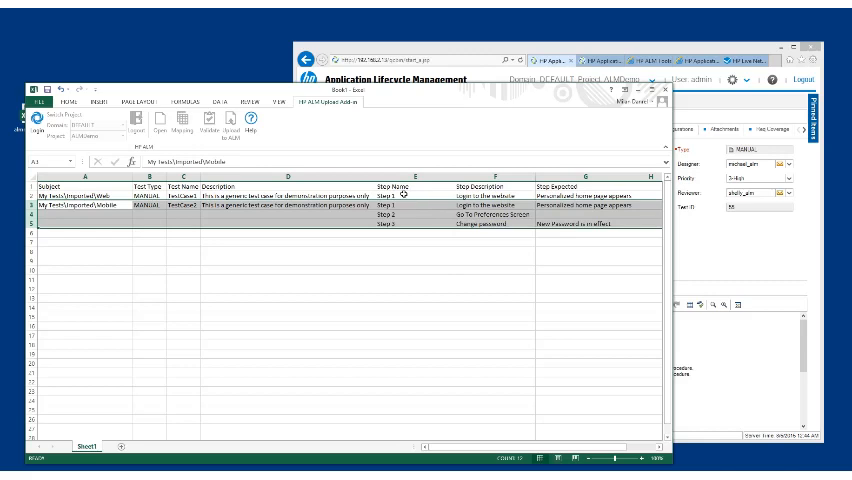
{"action": "mouse_move", "coordinate": [548, 244]}
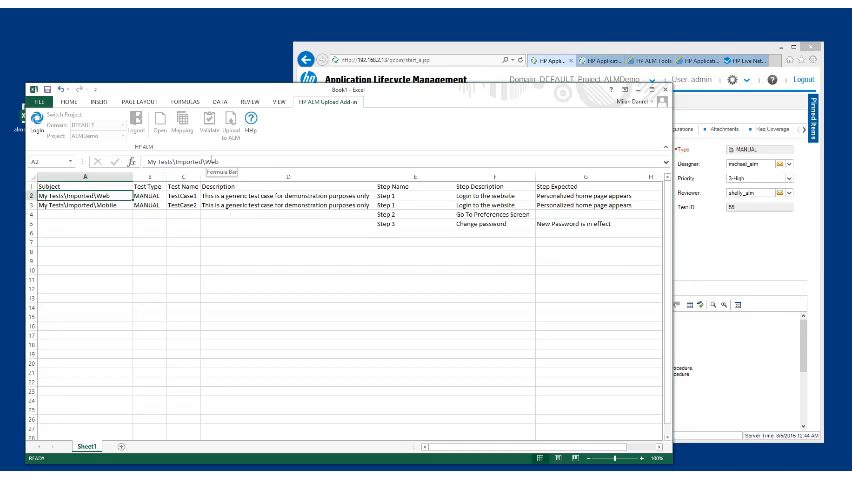
{"action": "left_click", "coordinate": [76, 196]}
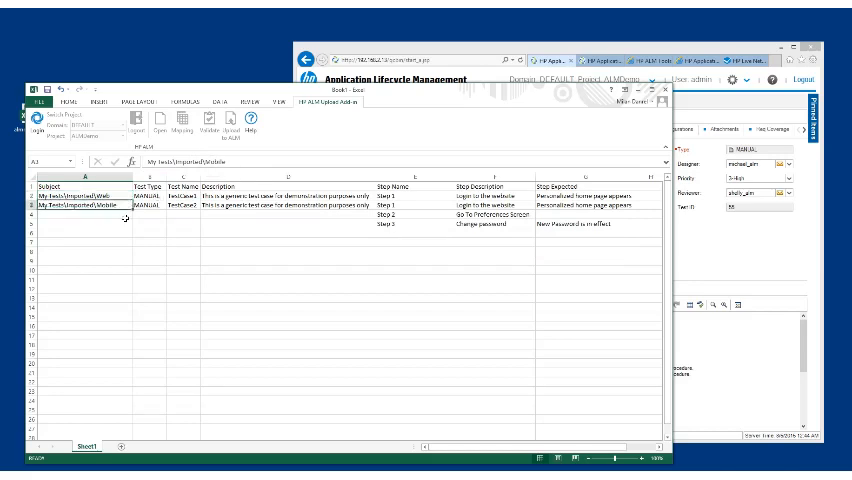
{"action": "left_click", "coordinate": [182, 174]}
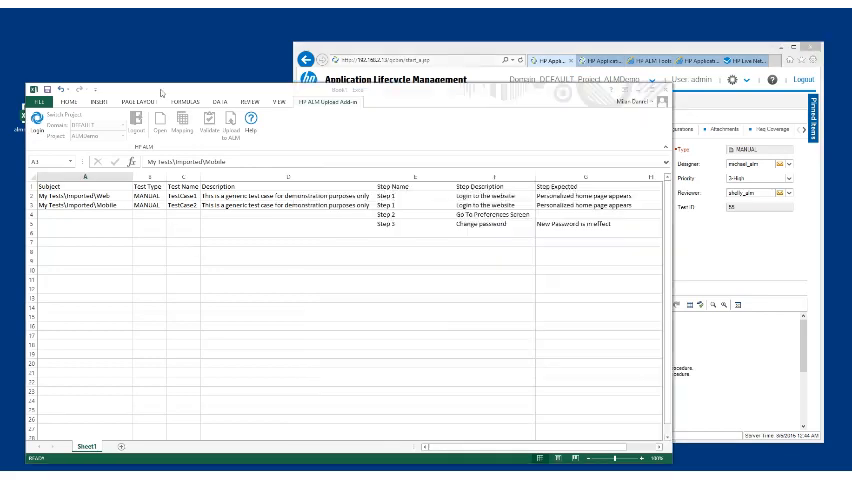
{"action": "left_click", "coordinate": [78, 200]}
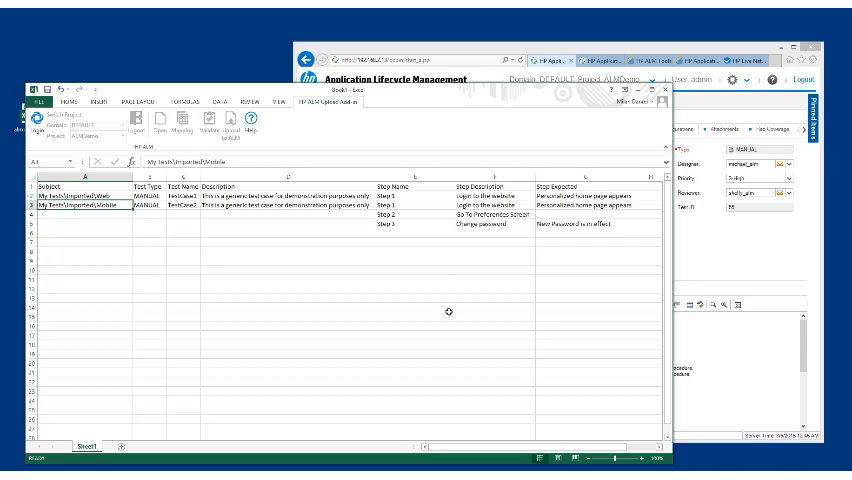
{"action": "mouse_move", "coordinate": [406, 276]}
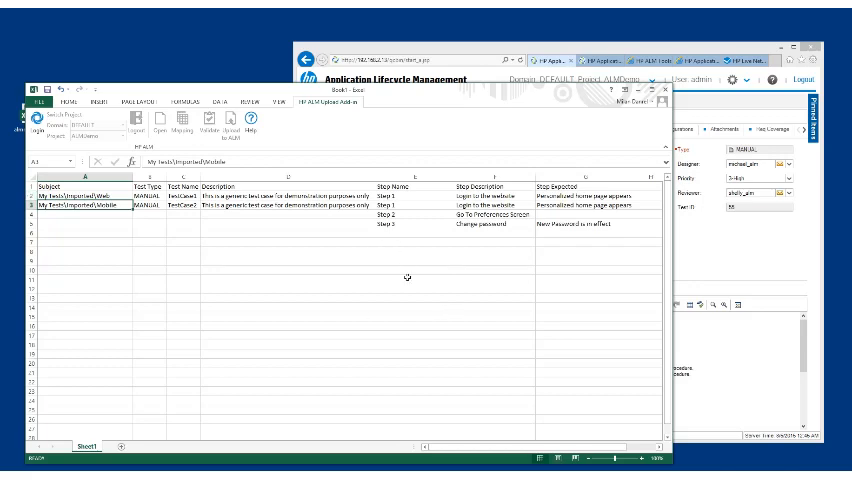
{"action": "mouse_move", "coordinate": [348, 110]}
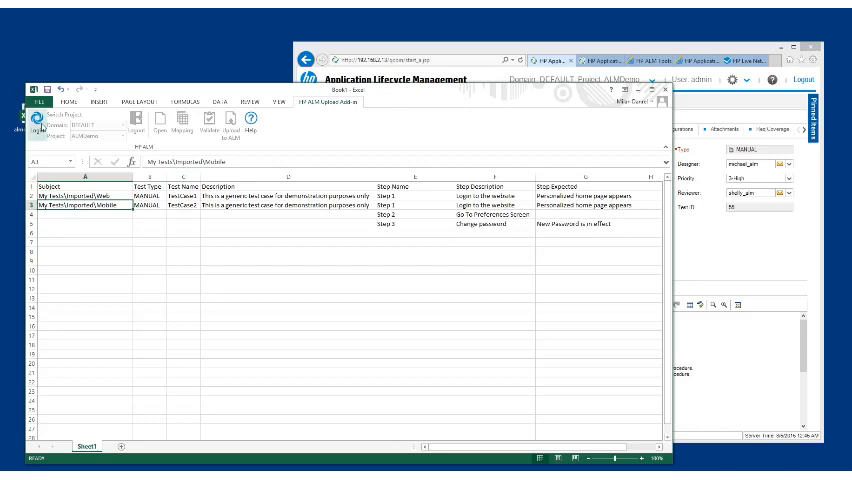
Log the add-in into the chosen ALM domain and project, ready for field mapping
{"action": "left_click", "coordinate": [40, 118]}
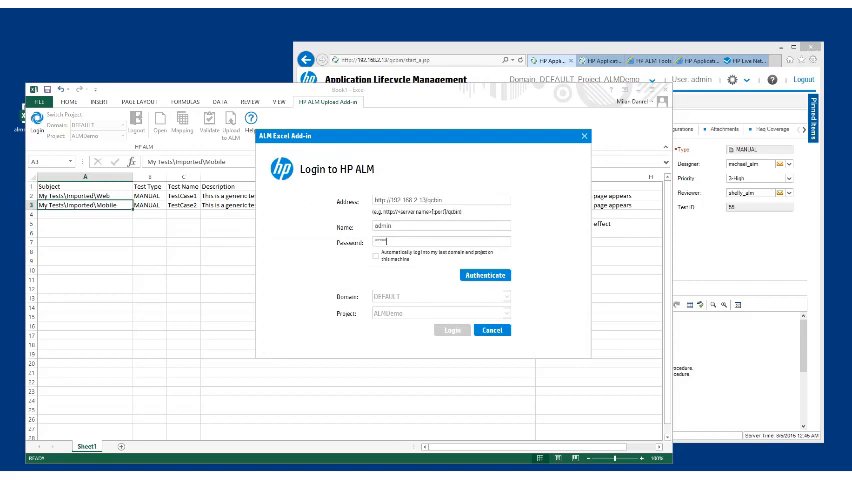
{"action": "left_click", "coordinate": [484, 276]}
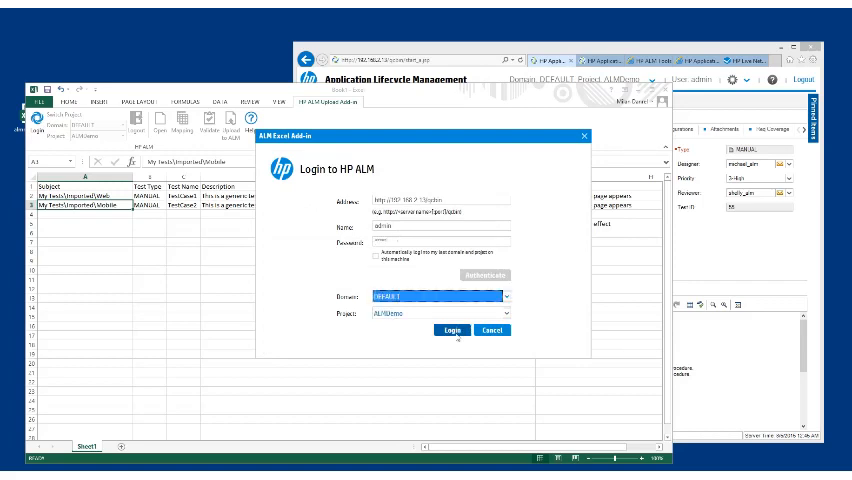
{"action": "left_click", "coordinate": [452, 330]}
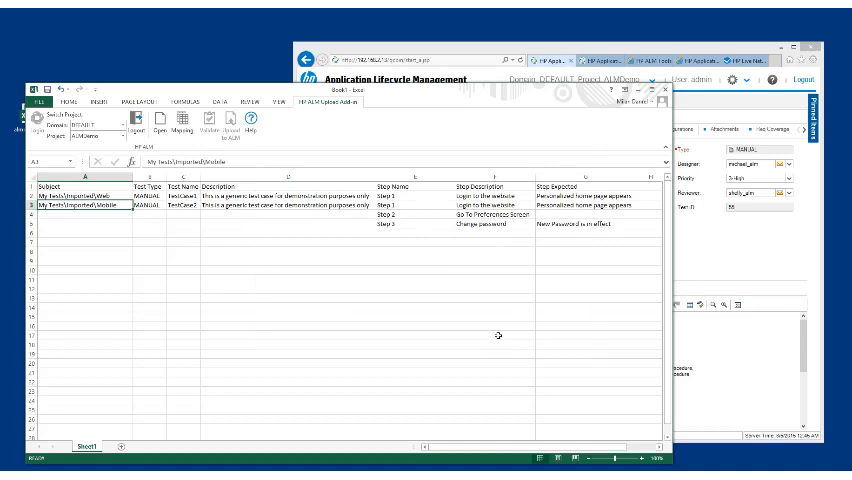
{"action": "mouse_move", "coordinate": [198, 140]}
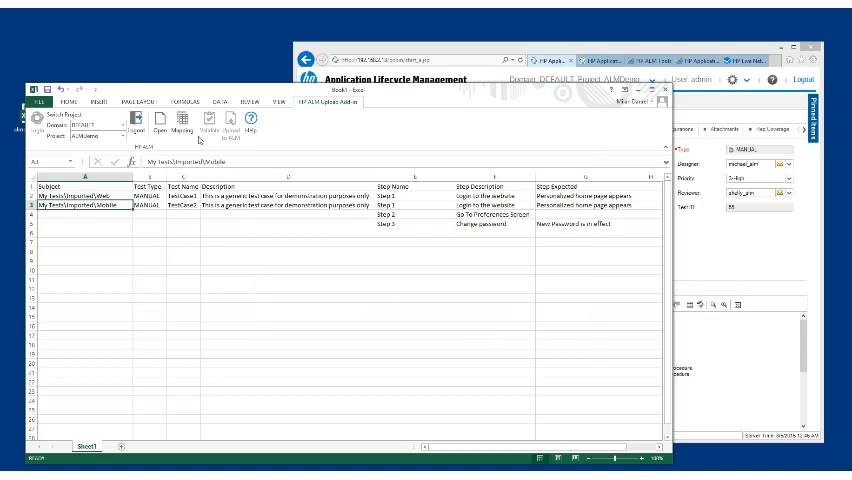
{"action": "left_click", "coordinate": [182, 122]}
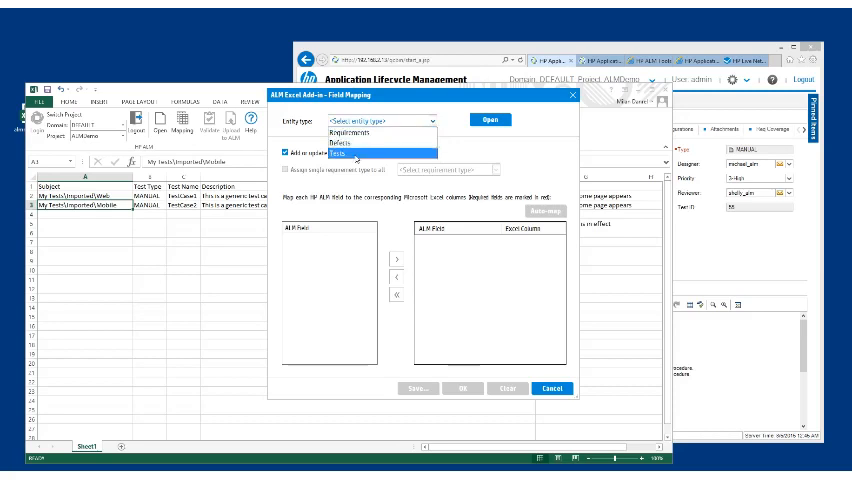
Choose Tests as entity type and map Test Name, Type and Description columns
{"action": "left_click", "coordinate": [352, 158]}
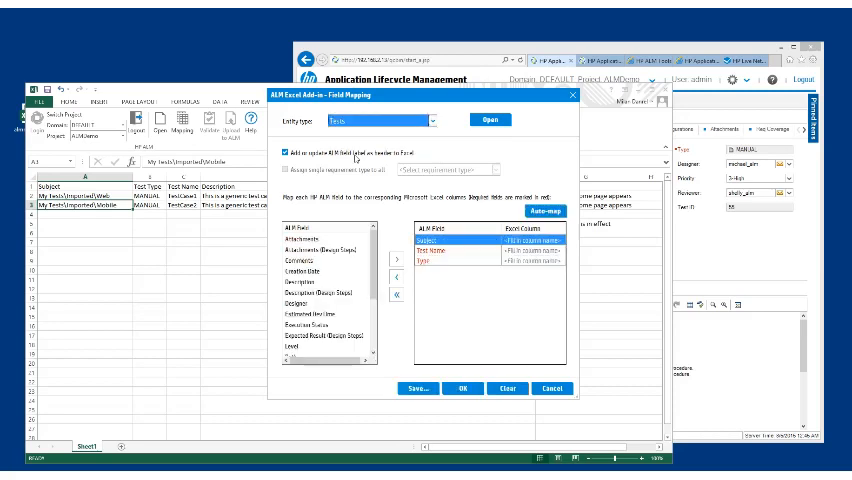
{"action": "scroll", "scroll_direction": "down", "scroll_amount": 3}
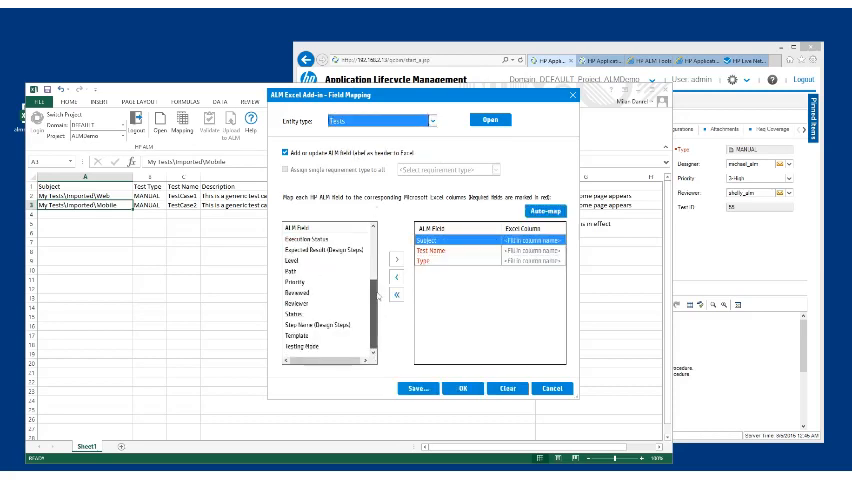
{"action": "scroll", "scroll_direction": "down", "scroll_amount": 3}
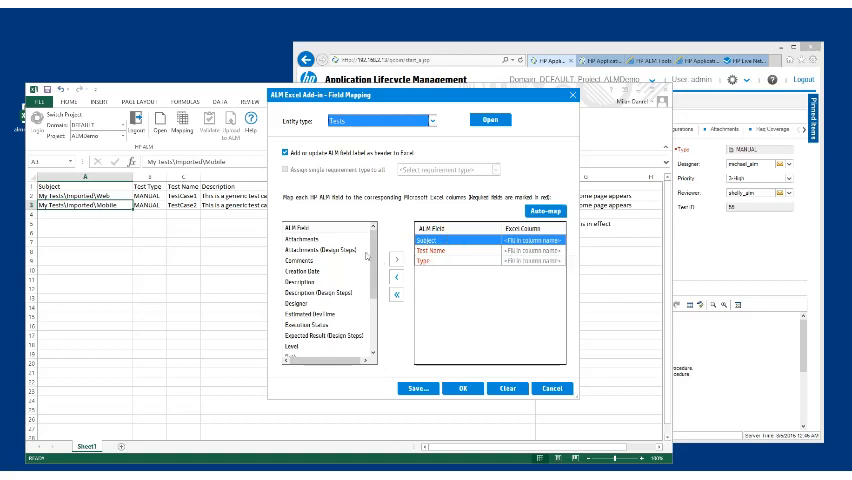
{"action": "mouse_move", "coordinate": [330, 264]}
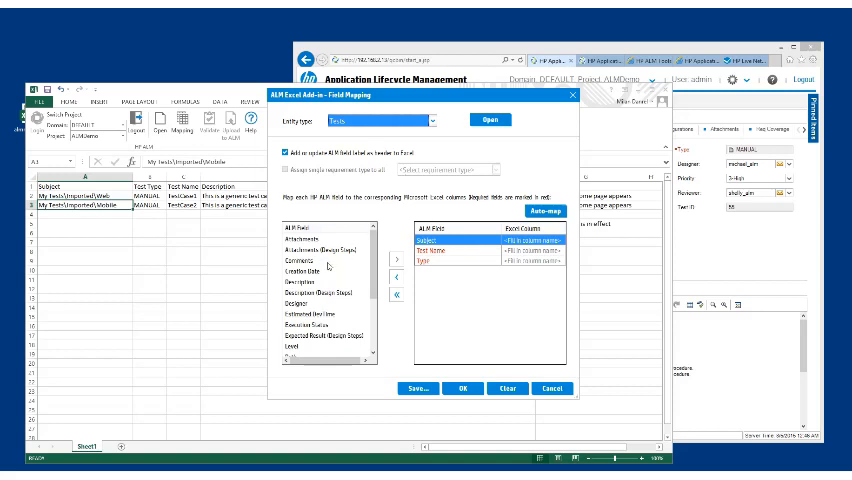
{"action": "left_click", "coordinate": [312, 284]}
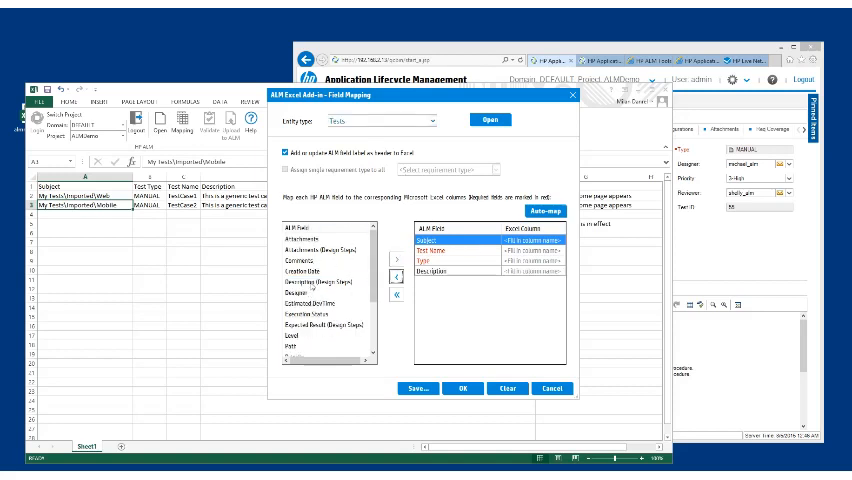
{"action": "scroll", "scroll_direction": "down", "scroll_amount": 3}
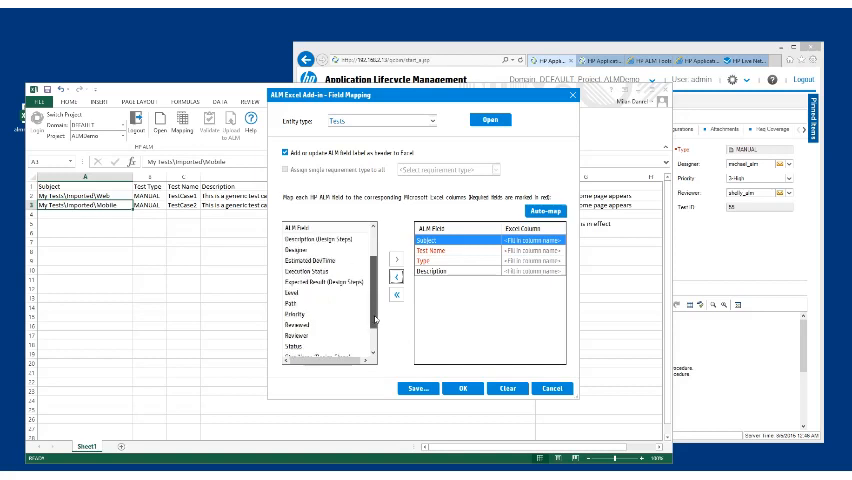
{"action": "scroll", "scroll_direction": "down", "scroll_amount": 3}
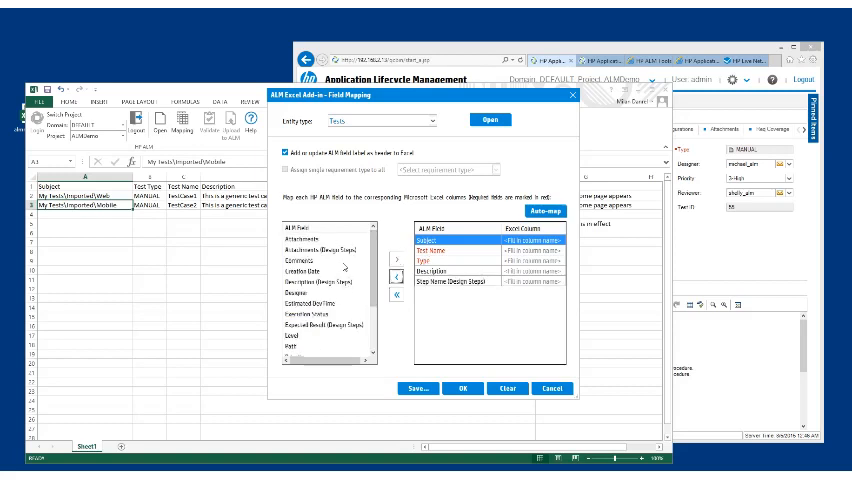
Map Step Name, Step Description and Expected Result, then confirm the mapping
{"action": "left_click", "coordinate": [324, 326]}
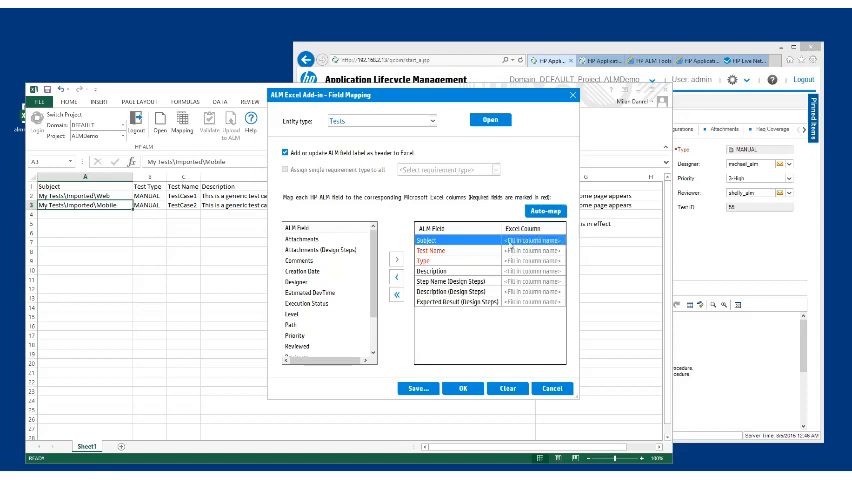
{"action": "left_click", "coordinate": [532, 240]}
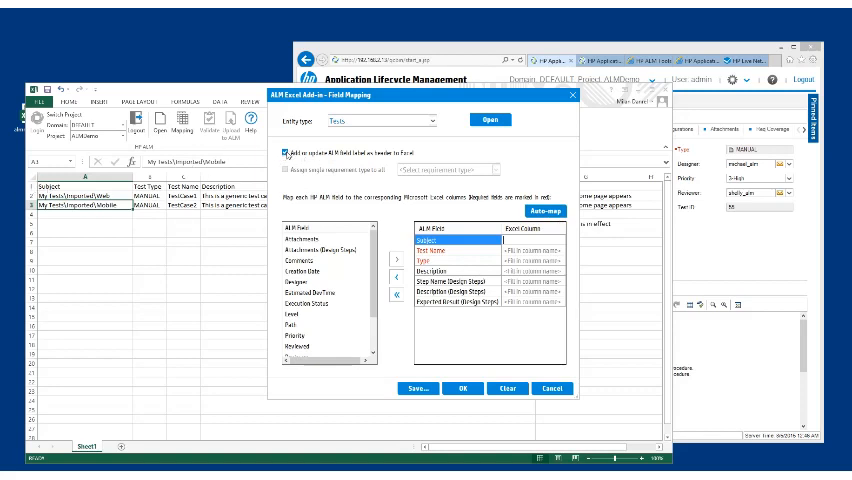
{"action": "left_click", "coordinate": [284, 156]}
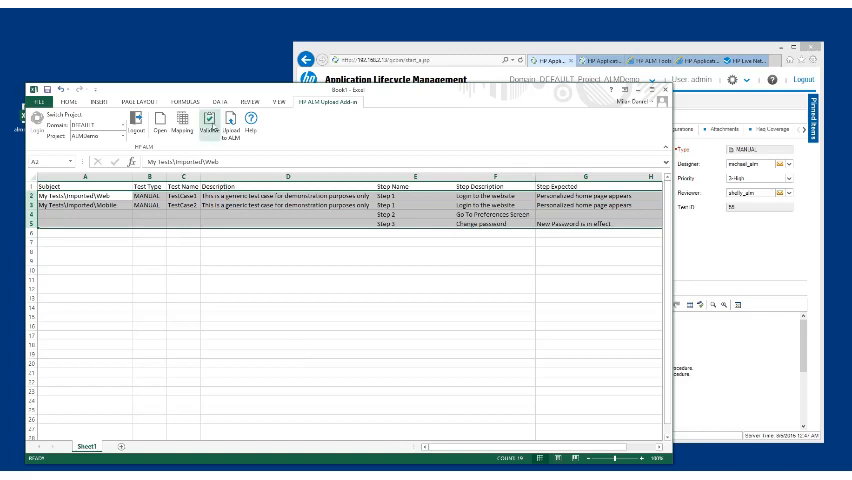
Validate the sheet with no errors and upload the mapped tests to ALM
{"action": "left_click", "coordinate": [204, 128]}
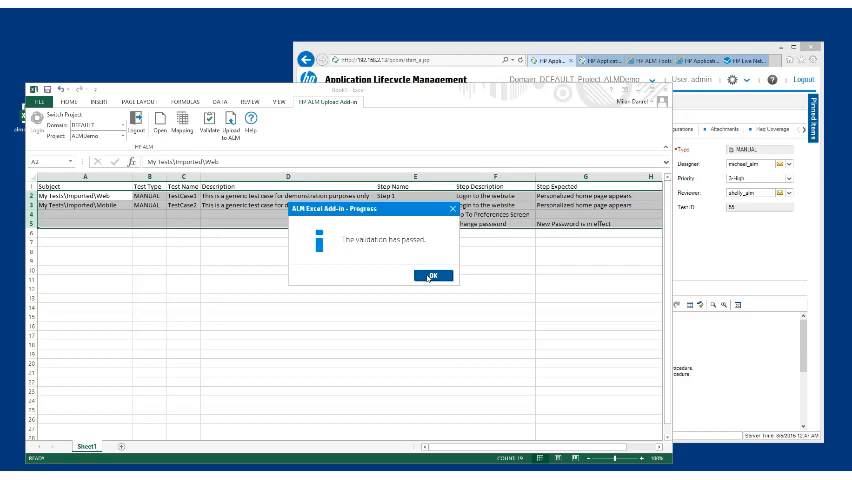
{"action": "left_click", "coordinate": [430, 276]}
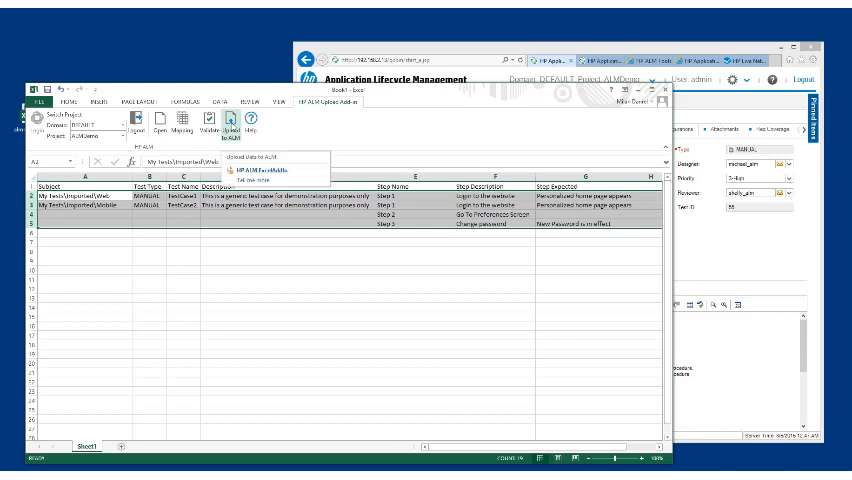
{"action": "left_click", "coordinate": [244, 172]}
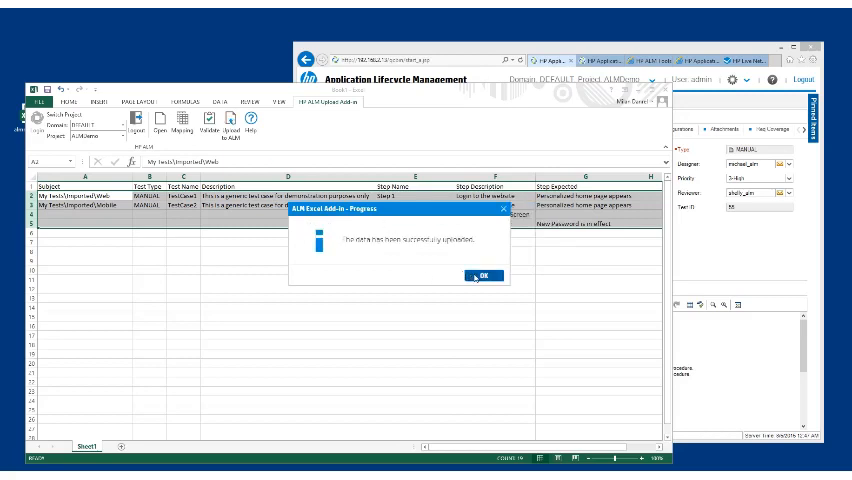
{"action": "left_click", "coordinate": [480, 276]}
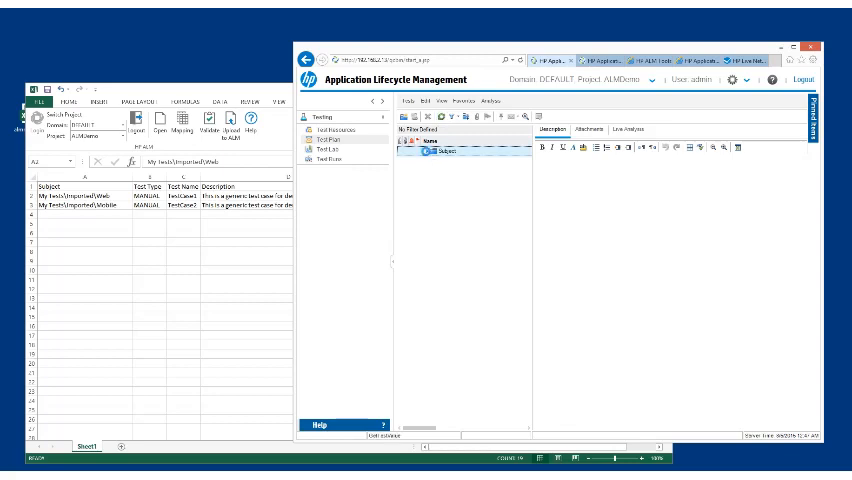
Expand the tree to TestCase1 and show its three design steps
{"action": "left_click", "coordinate": [424, 156]}
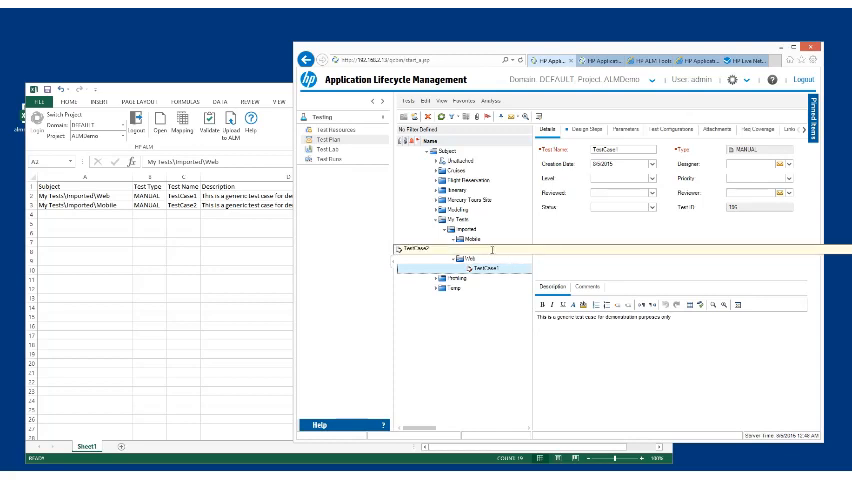
{"action": "left_click", "coordinate": [576, 128]}
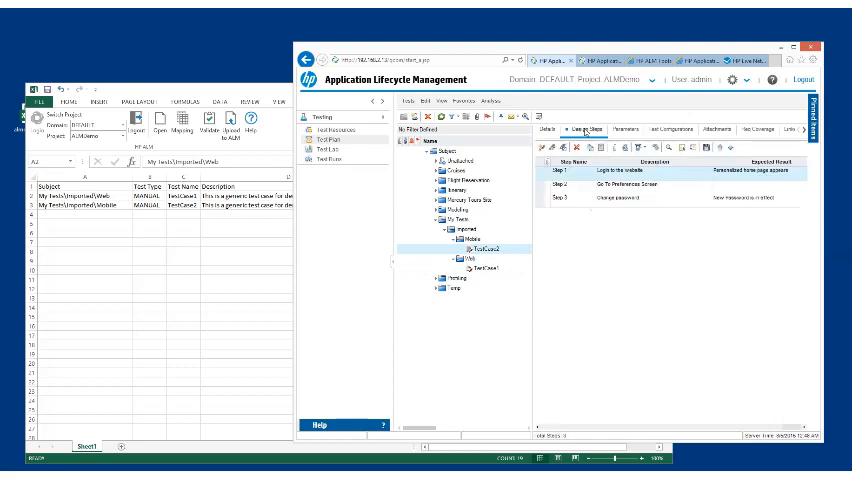